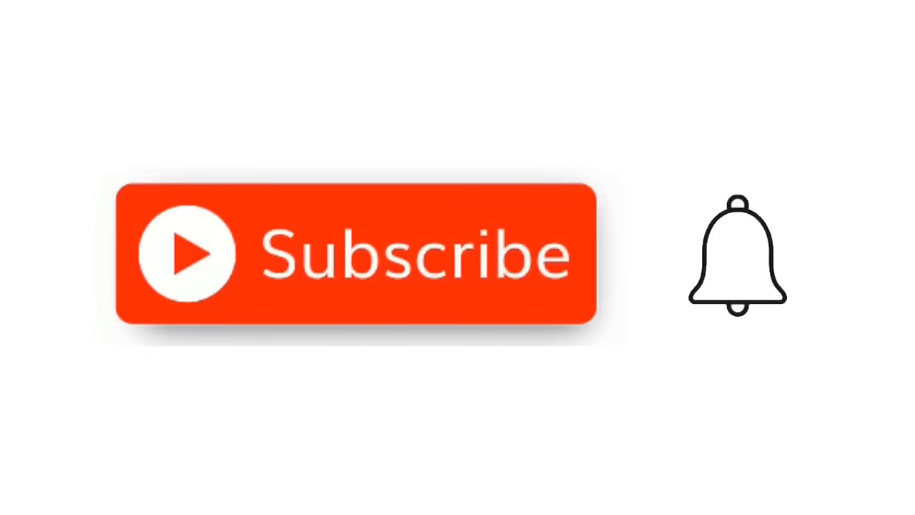
click(737, 255)
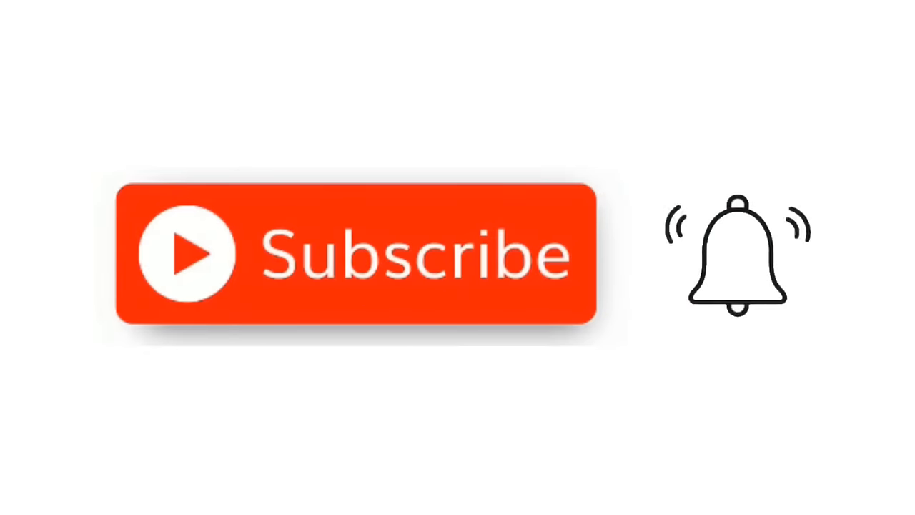